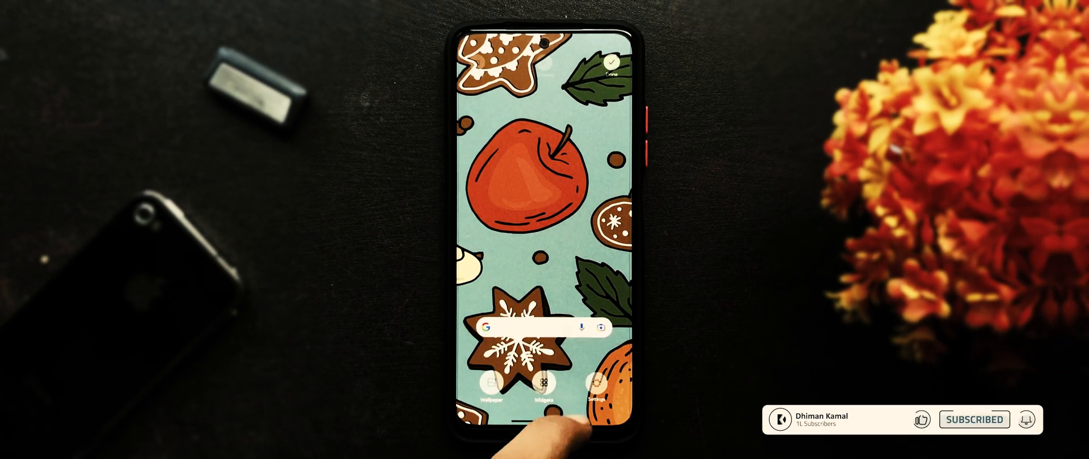
Open the home screen settings from the launcher's edit mode.
click(595, 389)
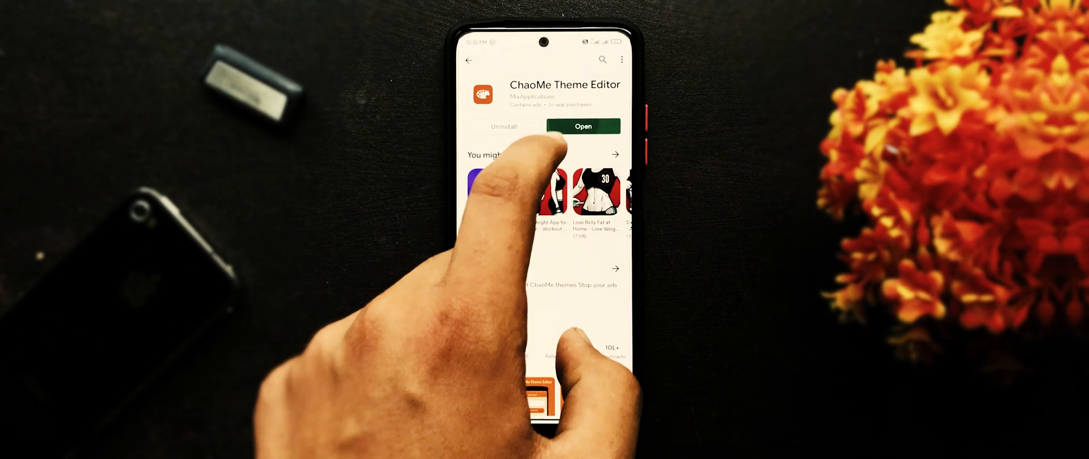
Launch the newly installed ChaoMe Theme Editor from its Play Store page.
click(584, 127)
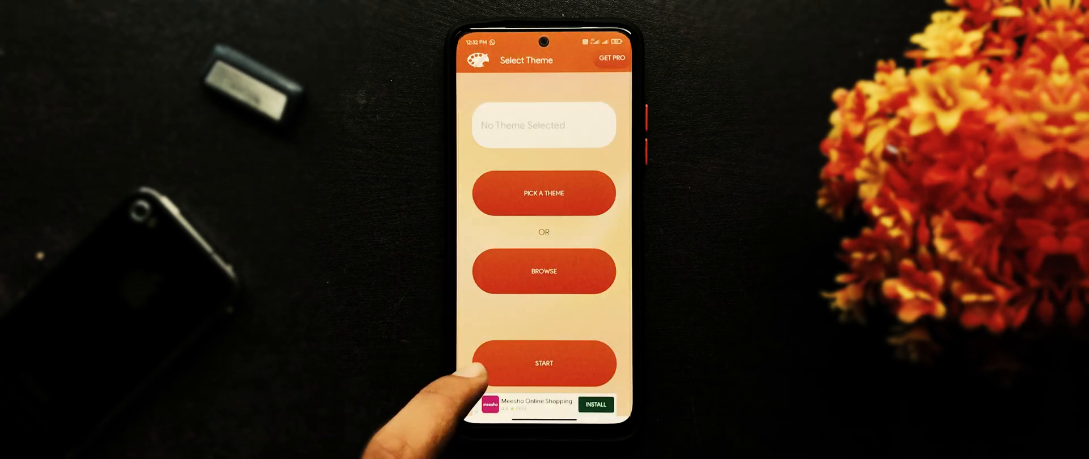
Start the iPhone Max theme and export it to the MIUI folder.
click(543, 363)
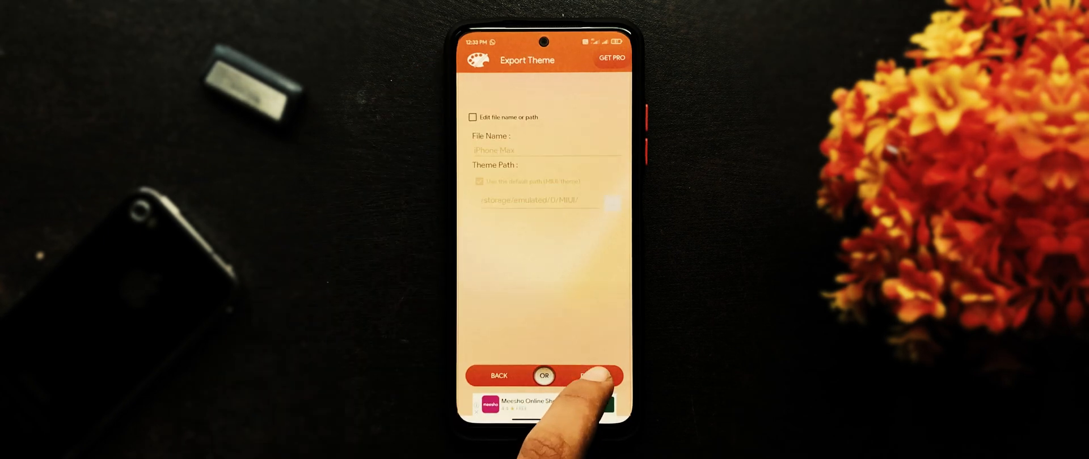
click(594, 375)
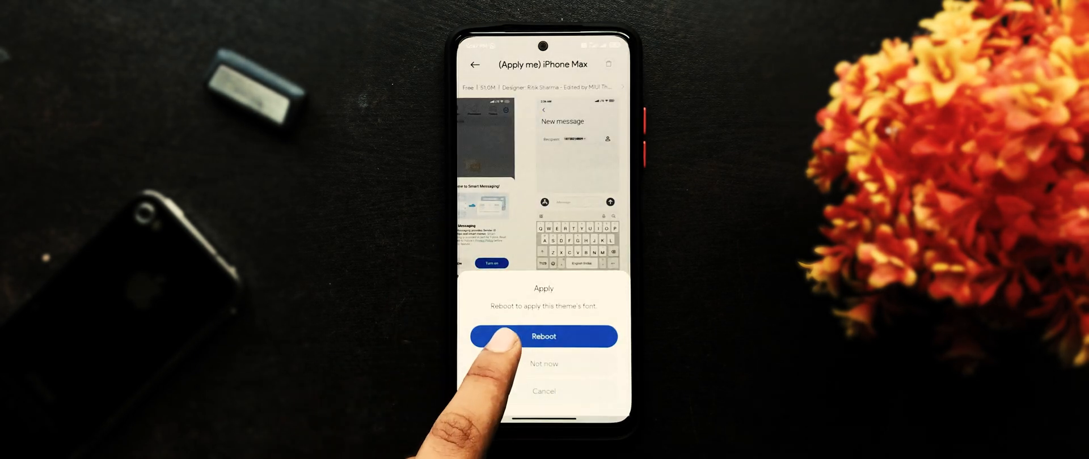
Reboot the phone to apply the iPhone Max theme's font.
click(544, 337)
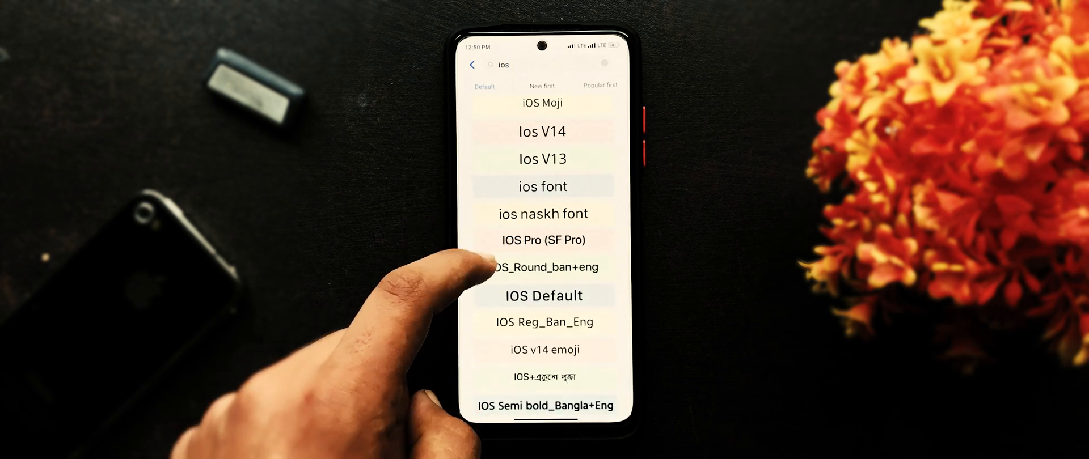
Download and apply the IOS Pro (SF Pro) font, then reboot the phone.
click(540, 240)
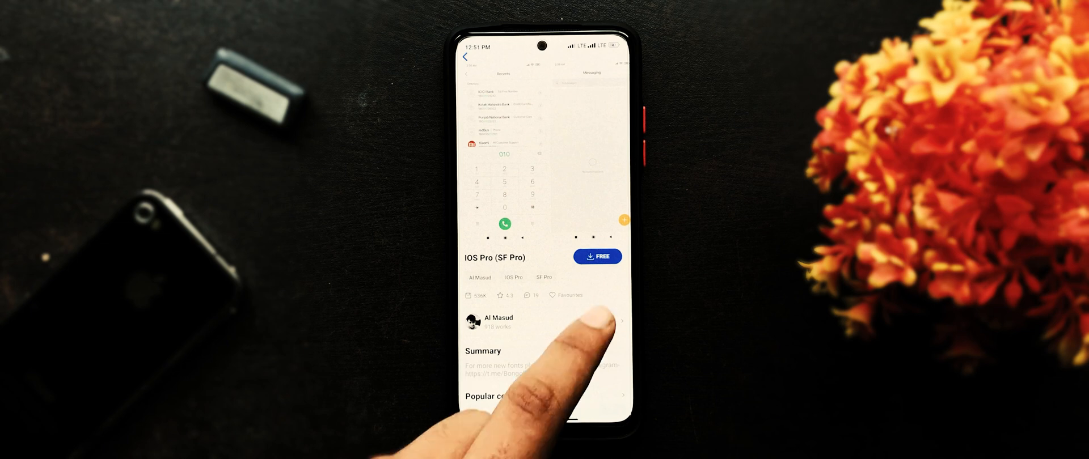
click(596, 256)
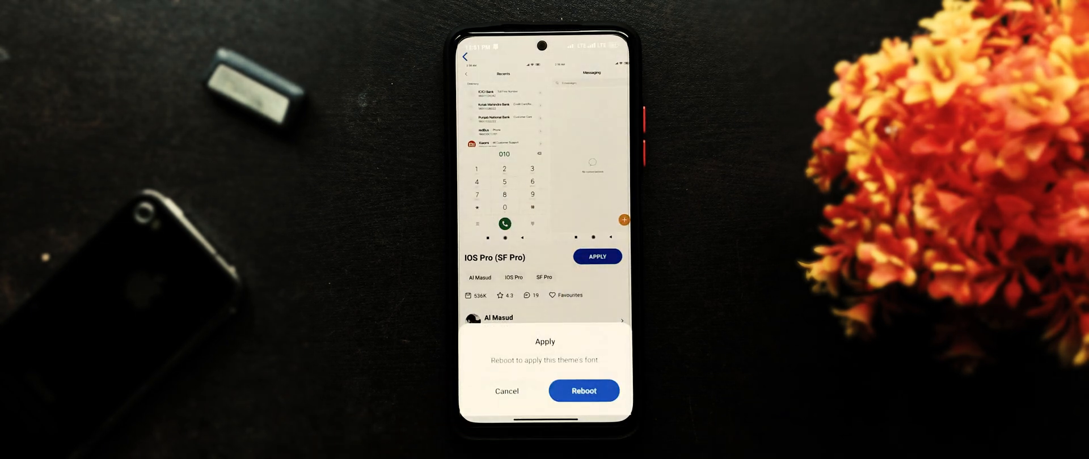
click(584, 391)
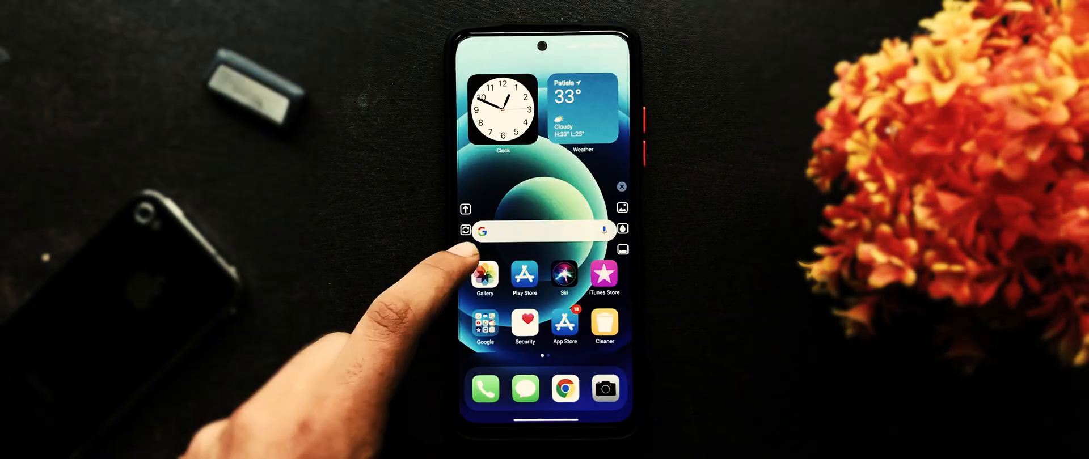